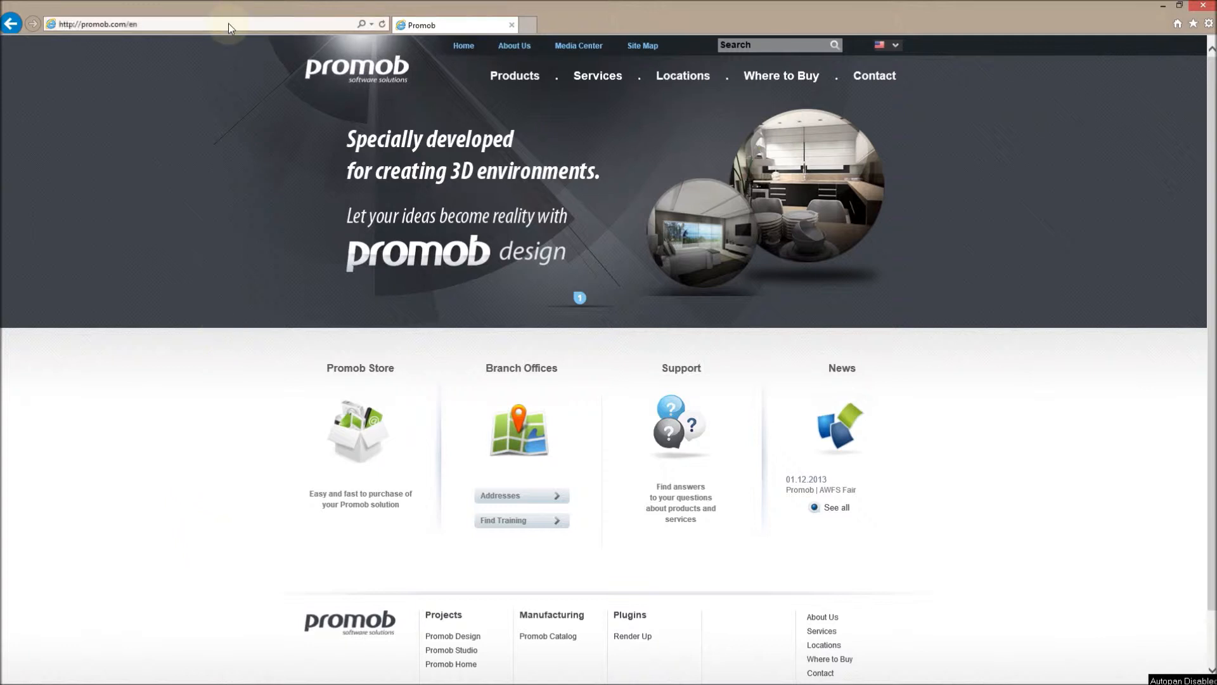
Step: Navigate to portal.promob.com to load the Promob Portal services page
{"action": "type", "text": "portal.promob.com"}
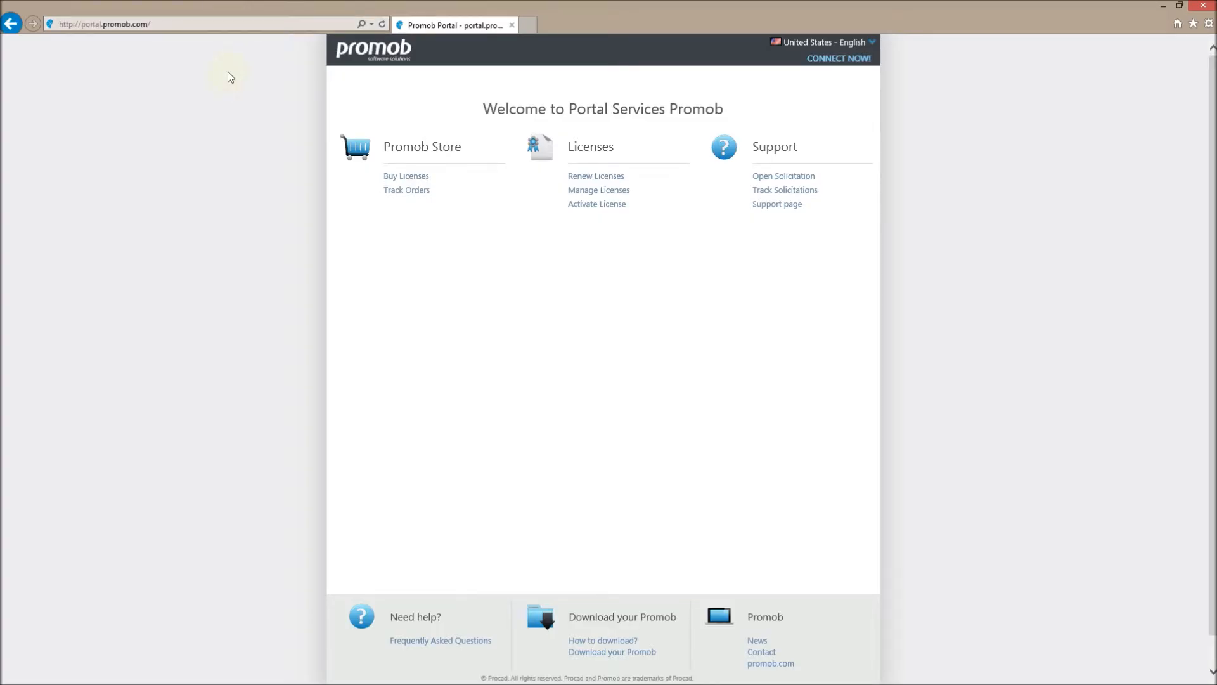
{"action": "mouse_move", "coordinate": [549, 563]}
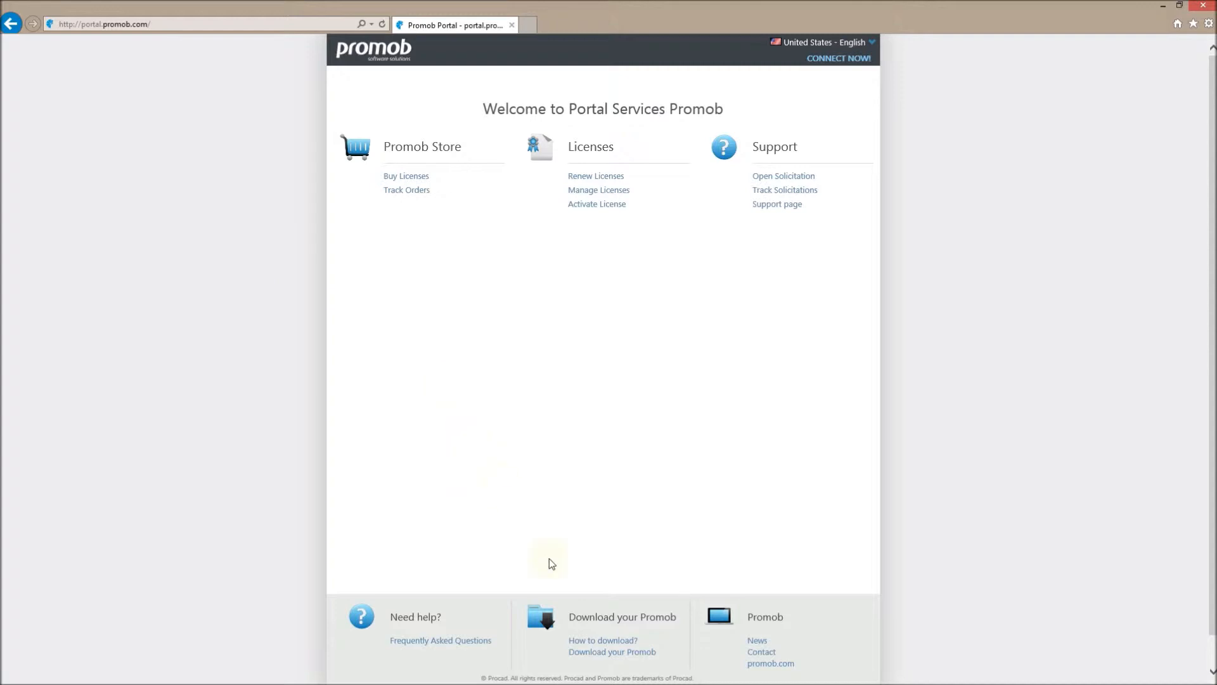
{"action": "mouse_move", "coordinate": [625, 654]}
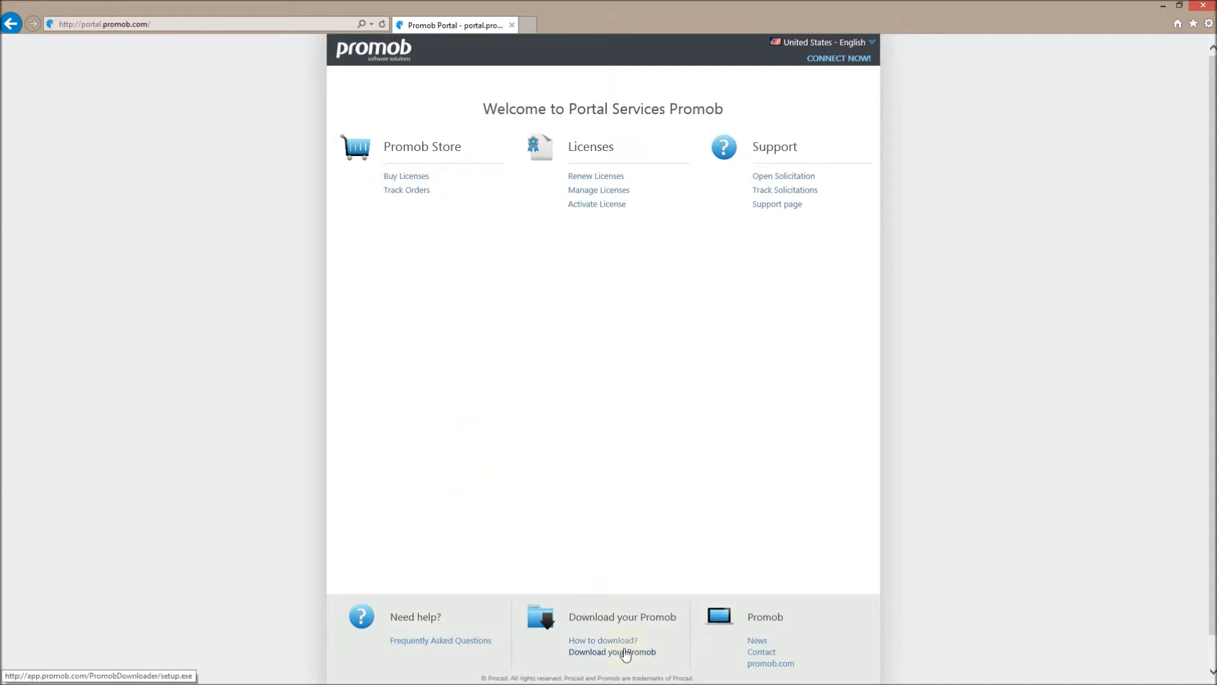
Step: Download the Promob Downloader setup.exe from the portal and run it
{"action": "left_click", "coordinate": [613, 652]}
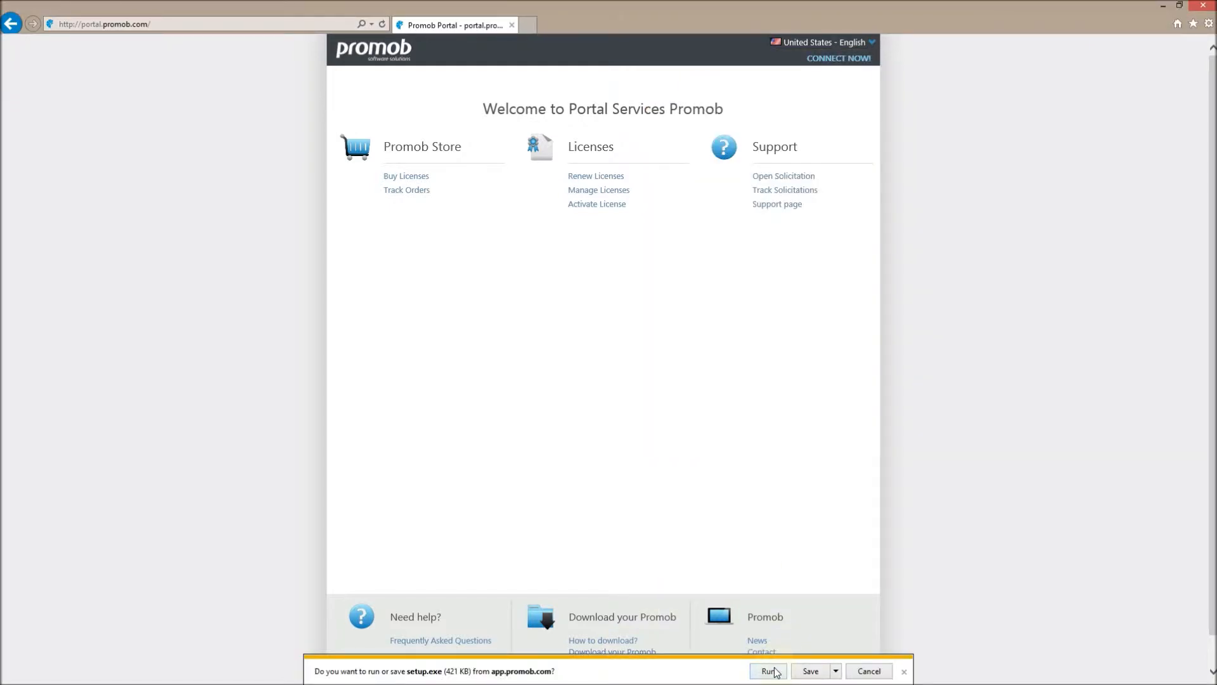
{"action": "left_click", "coordinate": [767, 671]}
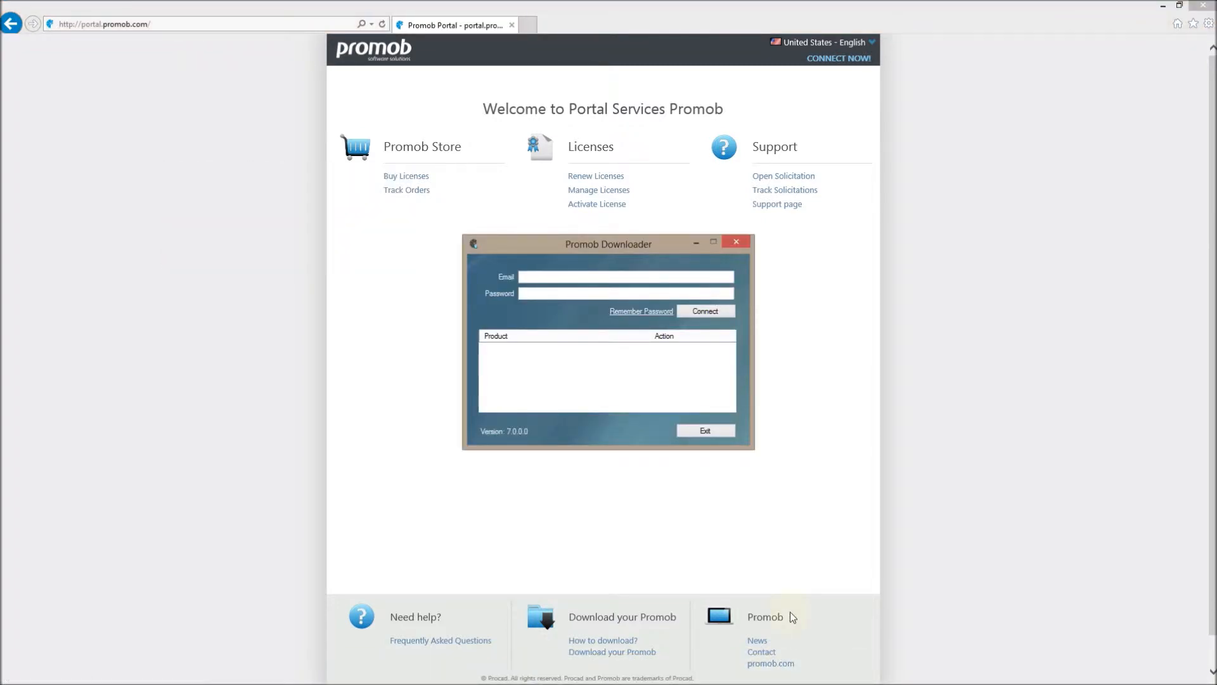
{"action": "mouse_move", "coordinate": [819, 518]}
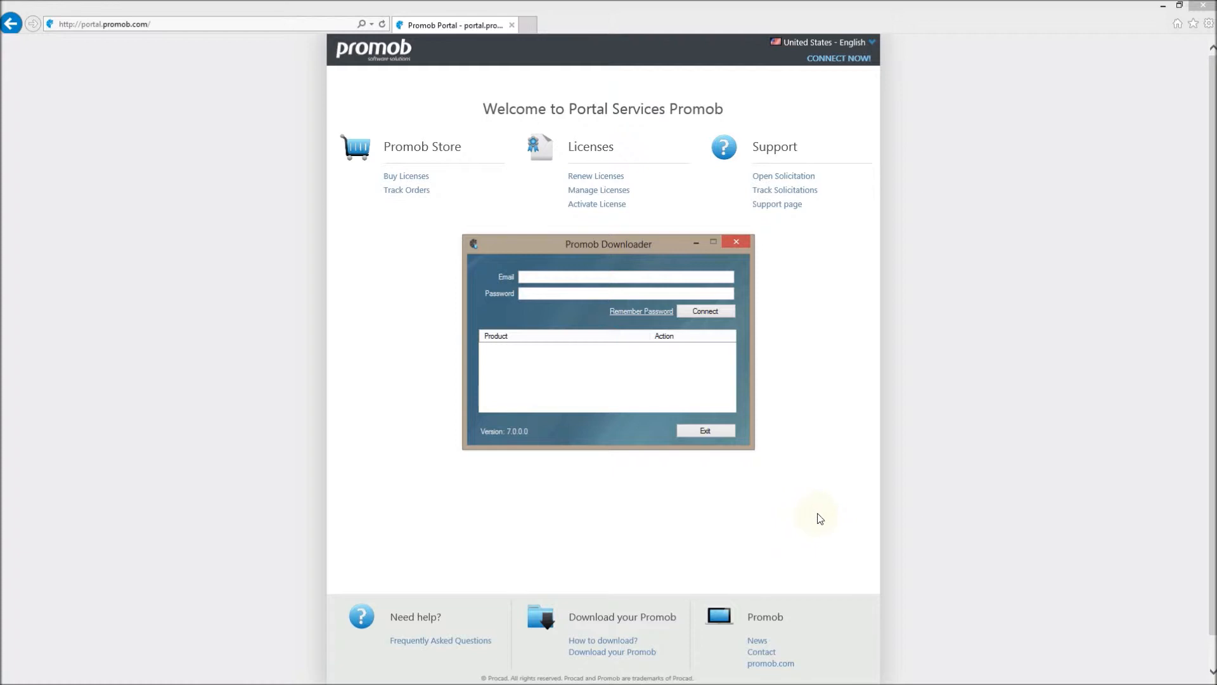
{"action": "left_click", "coordinate": [625, 292]}
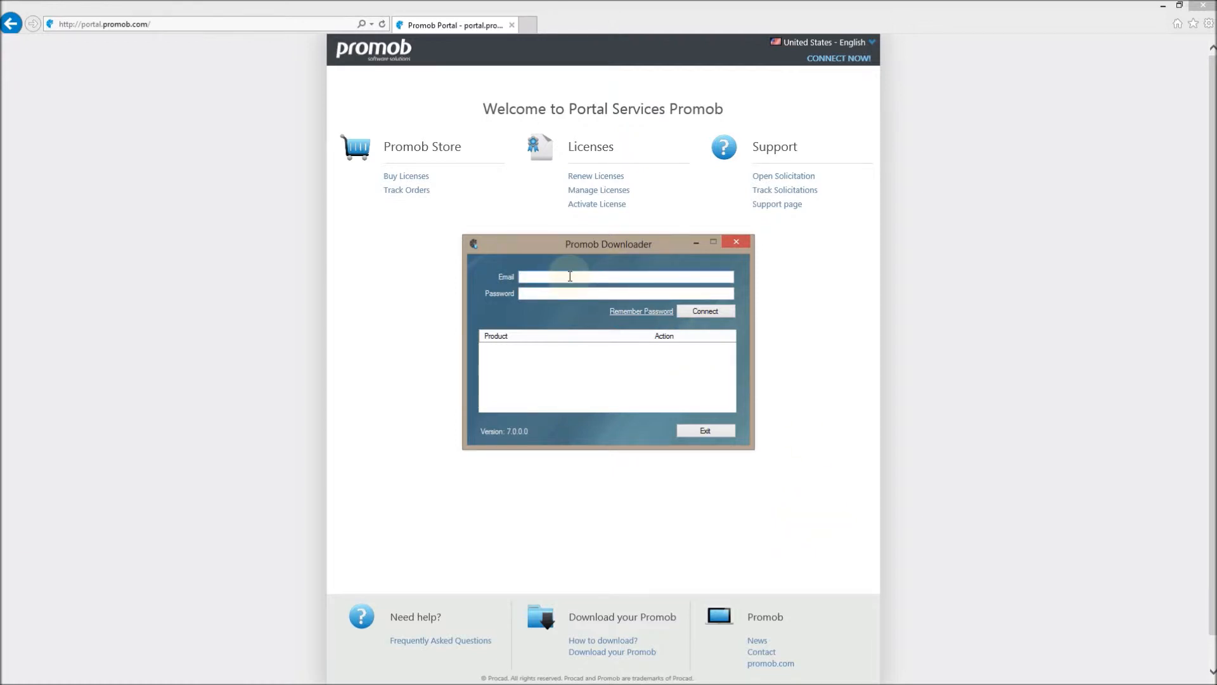
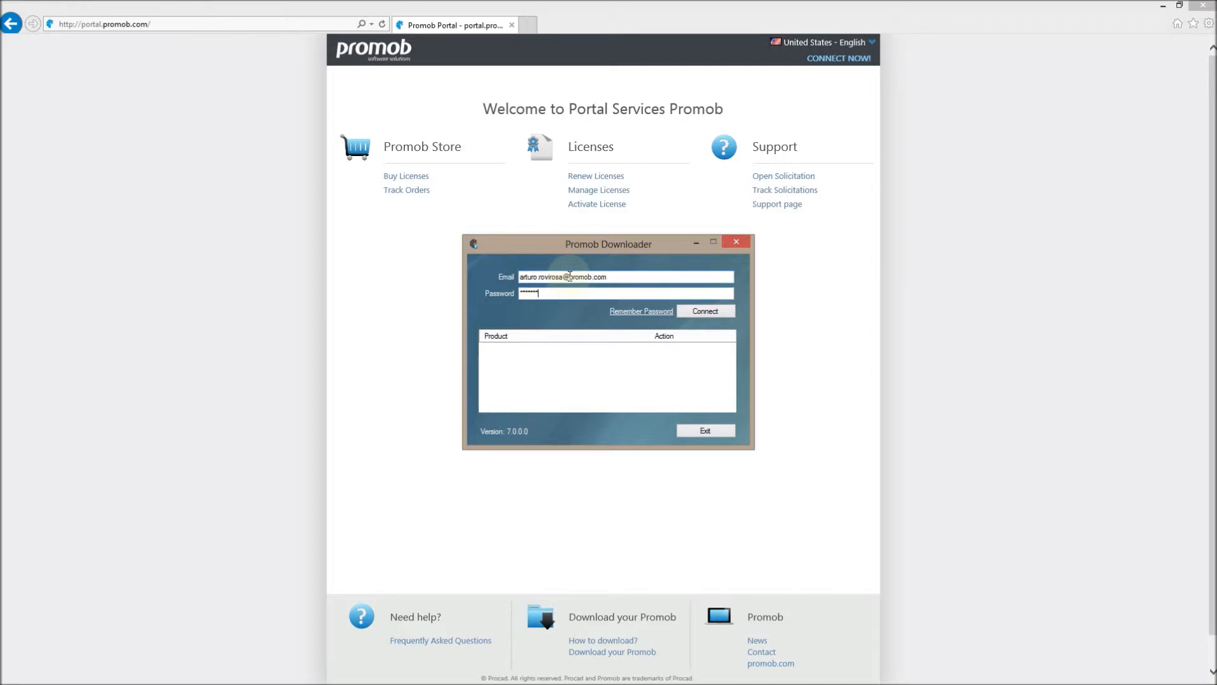
{"action": "left_click", "coordinate": [704, 311]}
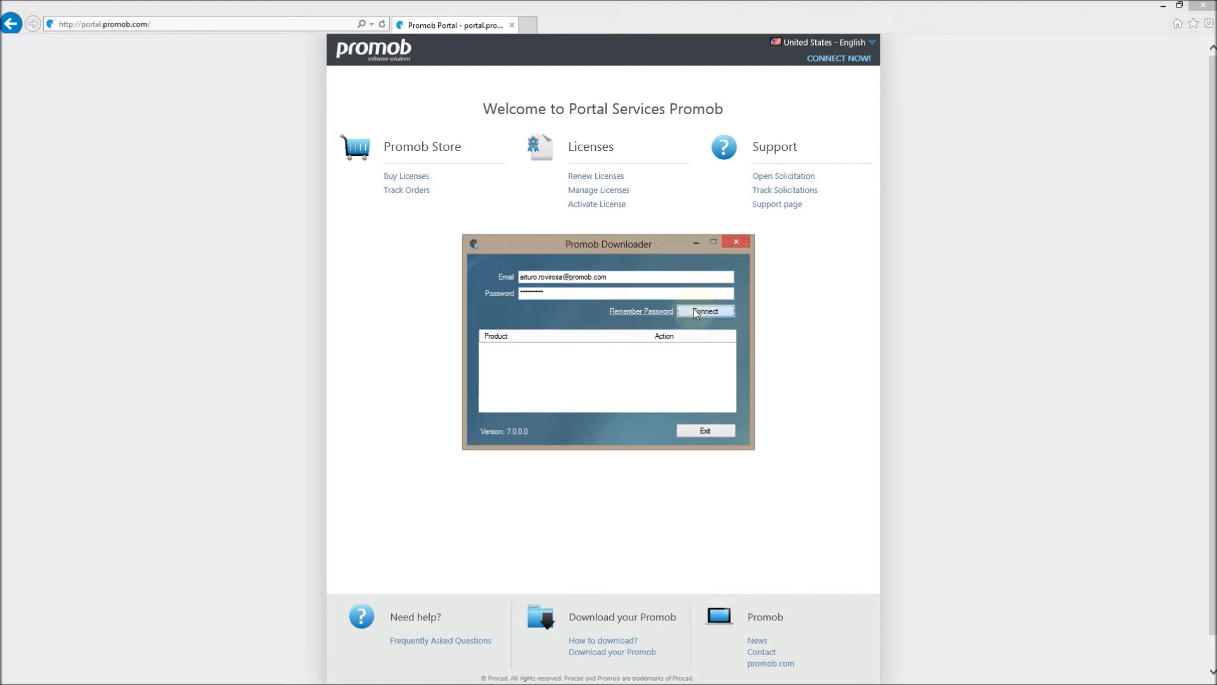
{"action": "left_click", "coordinate": [705, 312]}
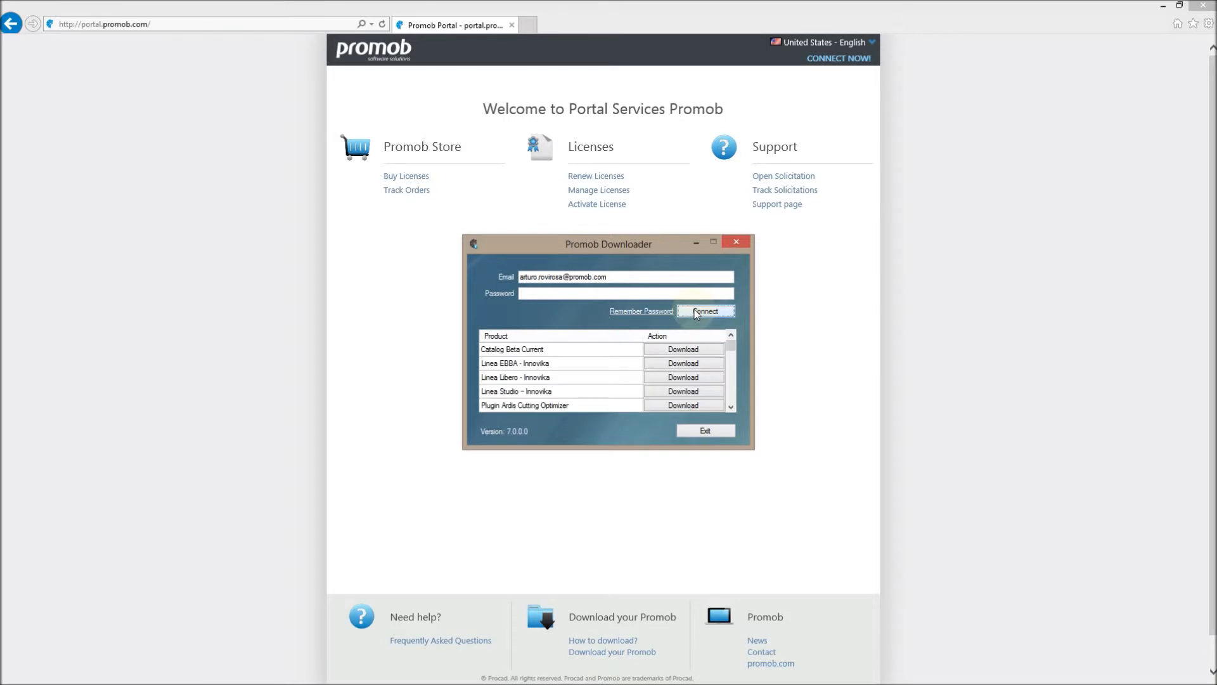
{"action": "mouse_move", "coordinate": [731, 349]}
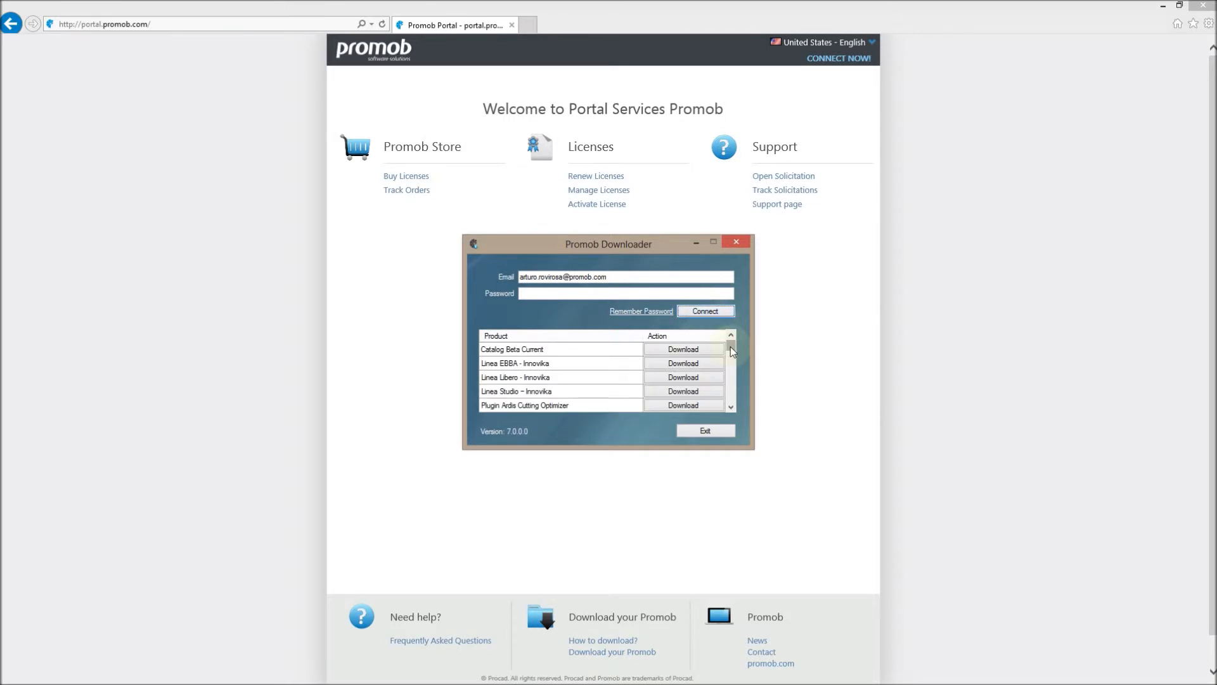
Step: Locate Promob Design Premium in the product list and start its download
{"action": "scroll", "scroll_direction": "down", "scroll_amount": 3}
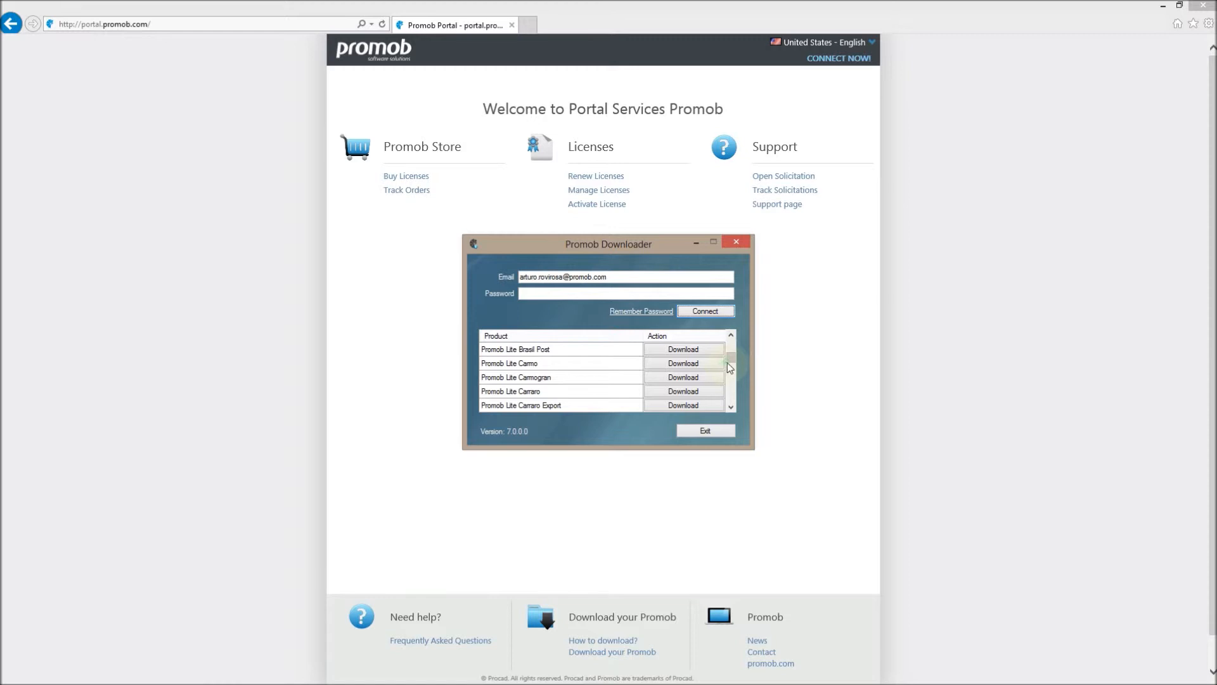
{"action": "scroll", "scroll_direction": "down", "scroll_amount": 3}
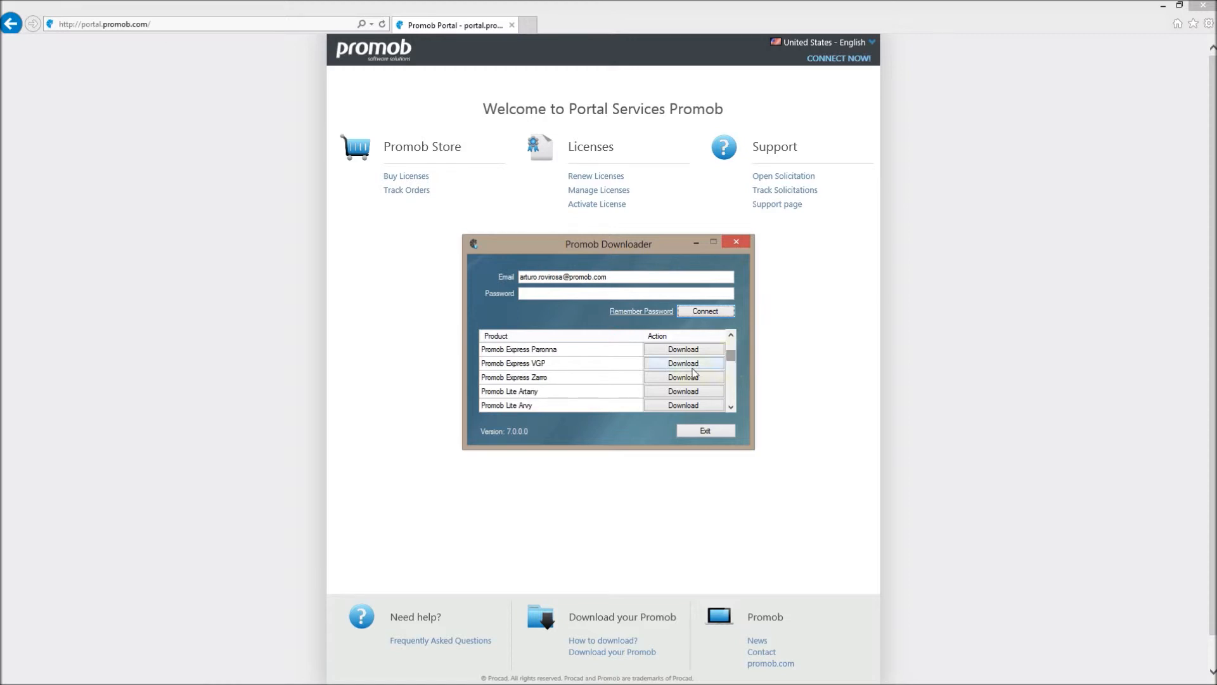
{"action": "scroll", "scroll_direction": "down", "scroll_amount": 3}
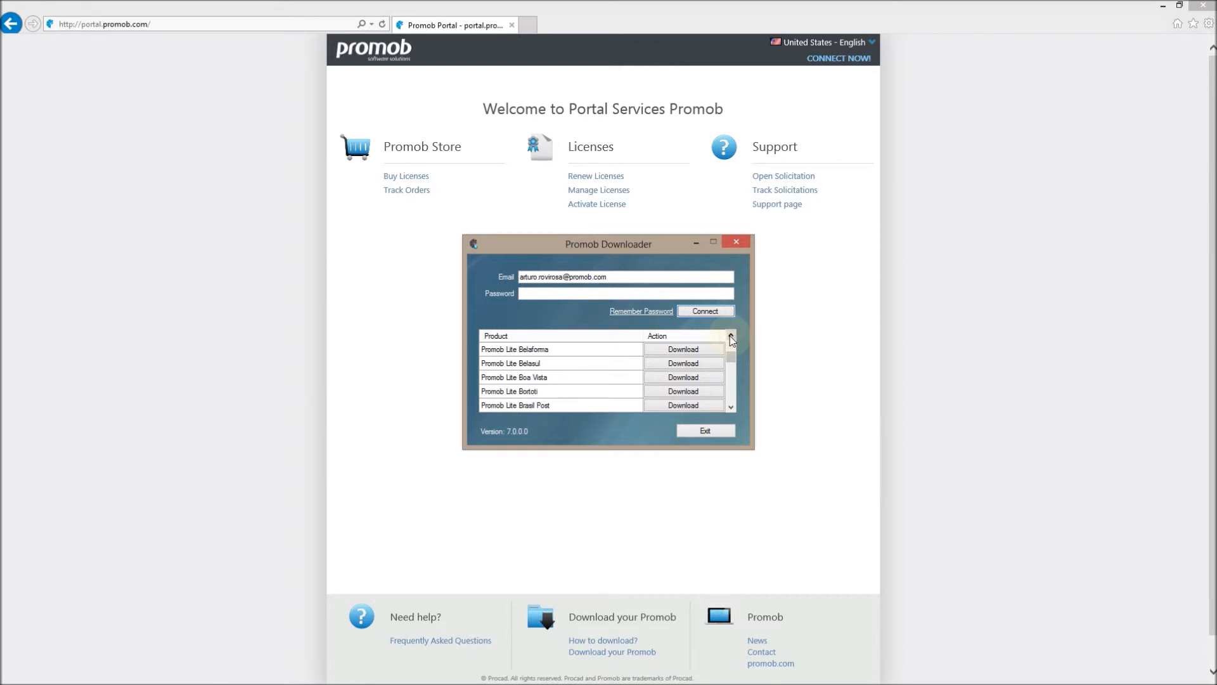
{"action": "left_click", "coordinate": [729, 335]}
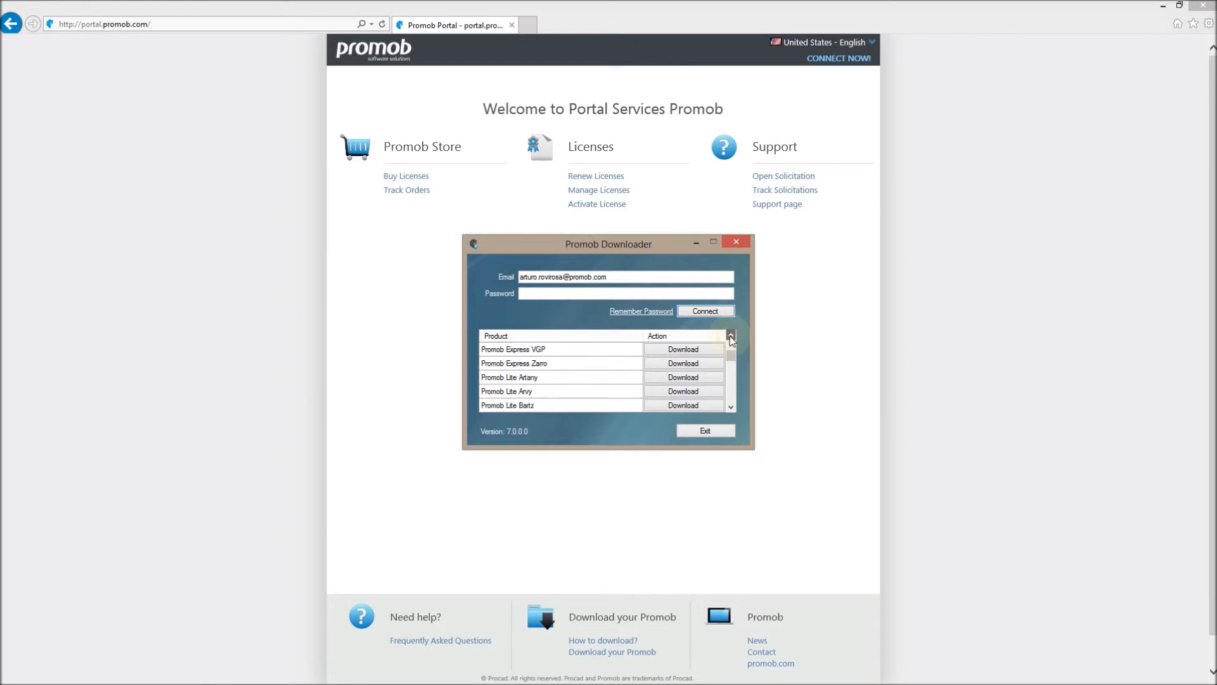
{"action": "left_click", "coordinate": [729, 335]}
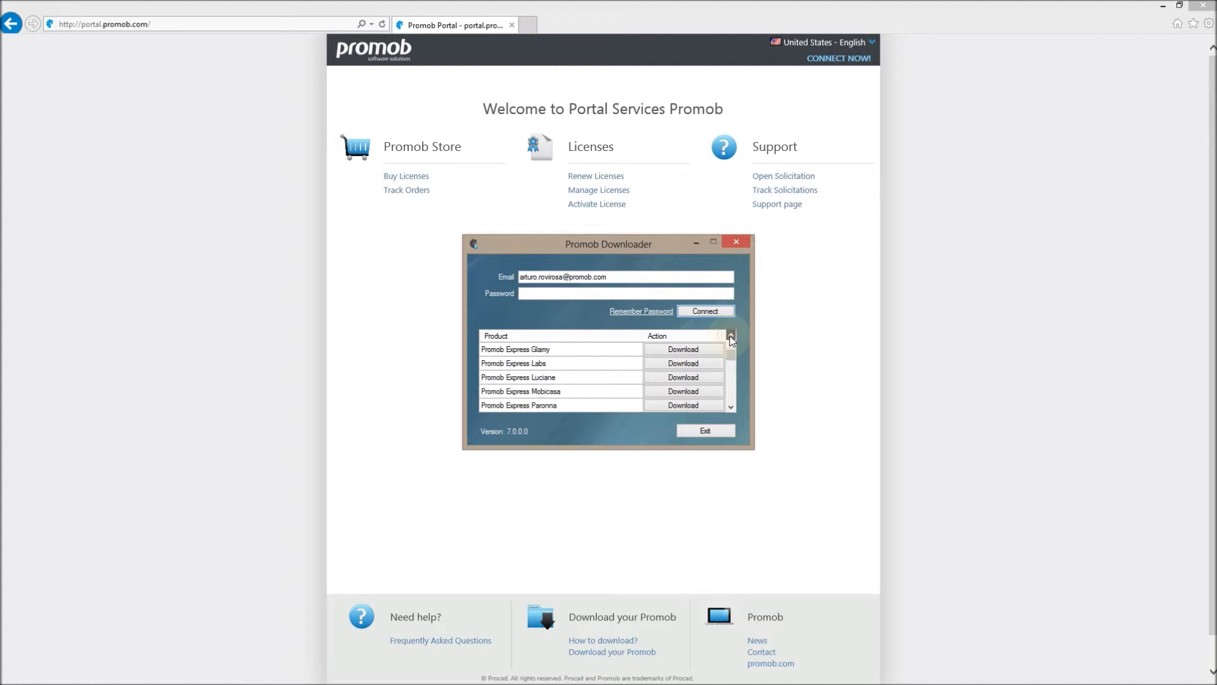
{"action": "left_click", "coordinate": [729, 335]}
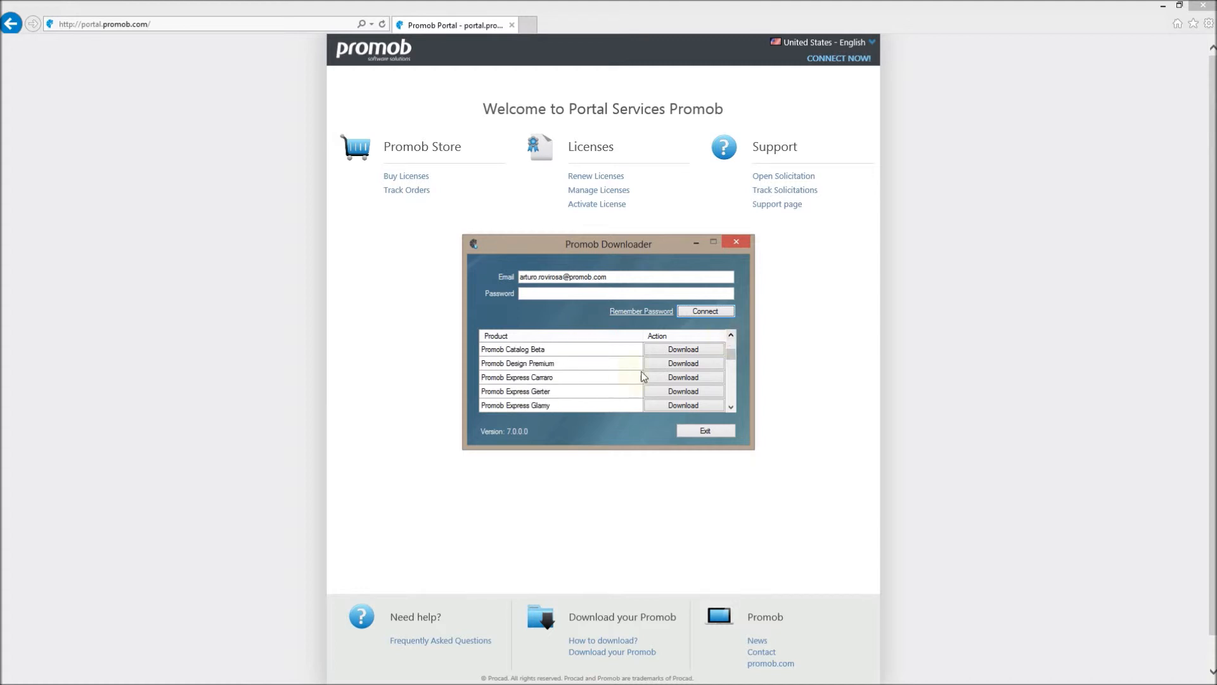
{"action": "left_click", "coordinate": [682, 363]}
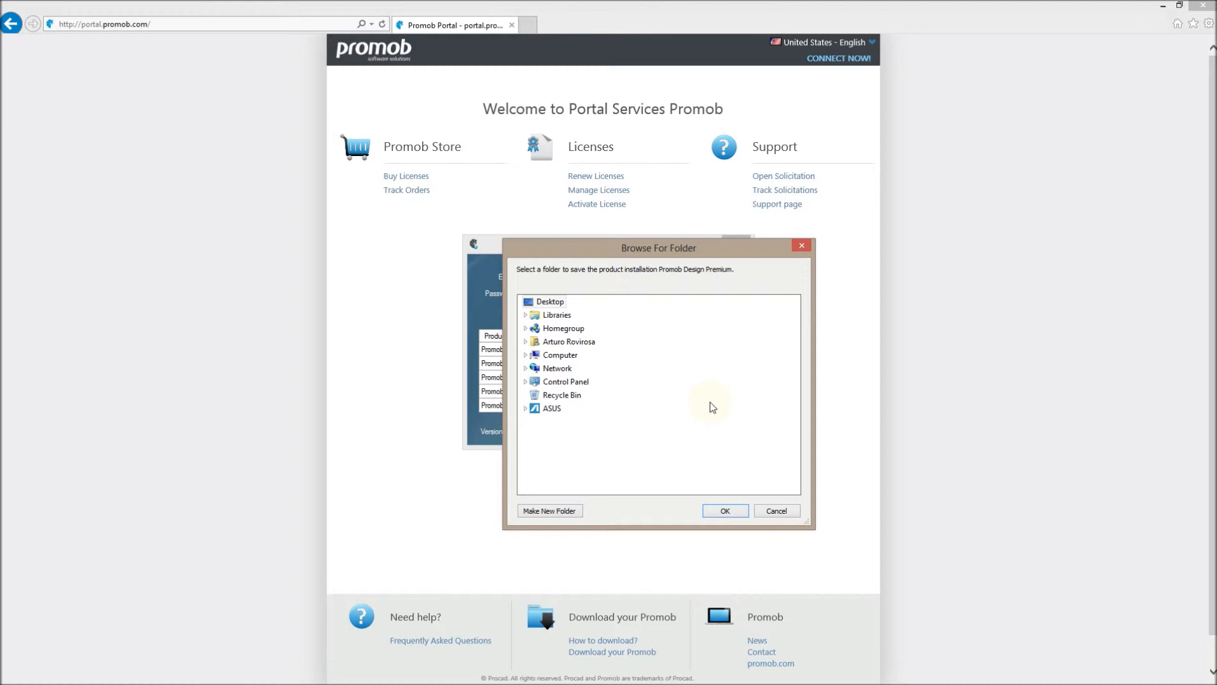
{"action": "mouse_move", "coordinate": [559, 355]}
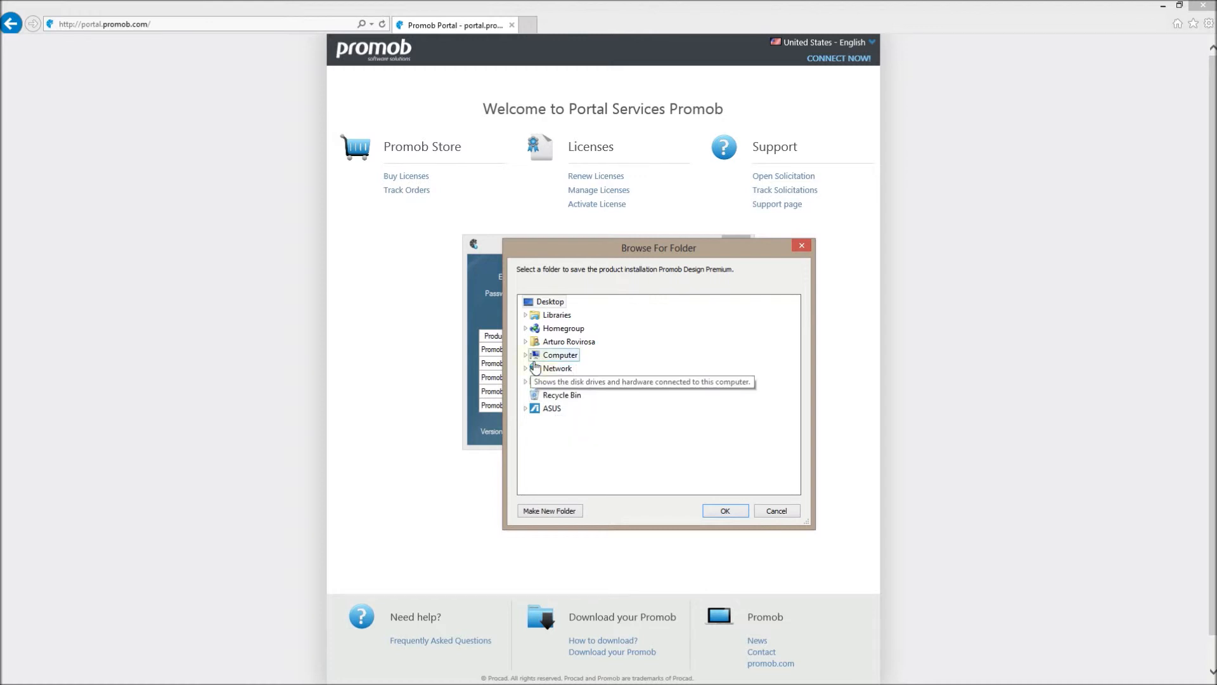
Step: Choose the Data (D:) drive as the save folder so the Design Premium download begins
{"action": "left_click", "coordinate": [526, 355]}
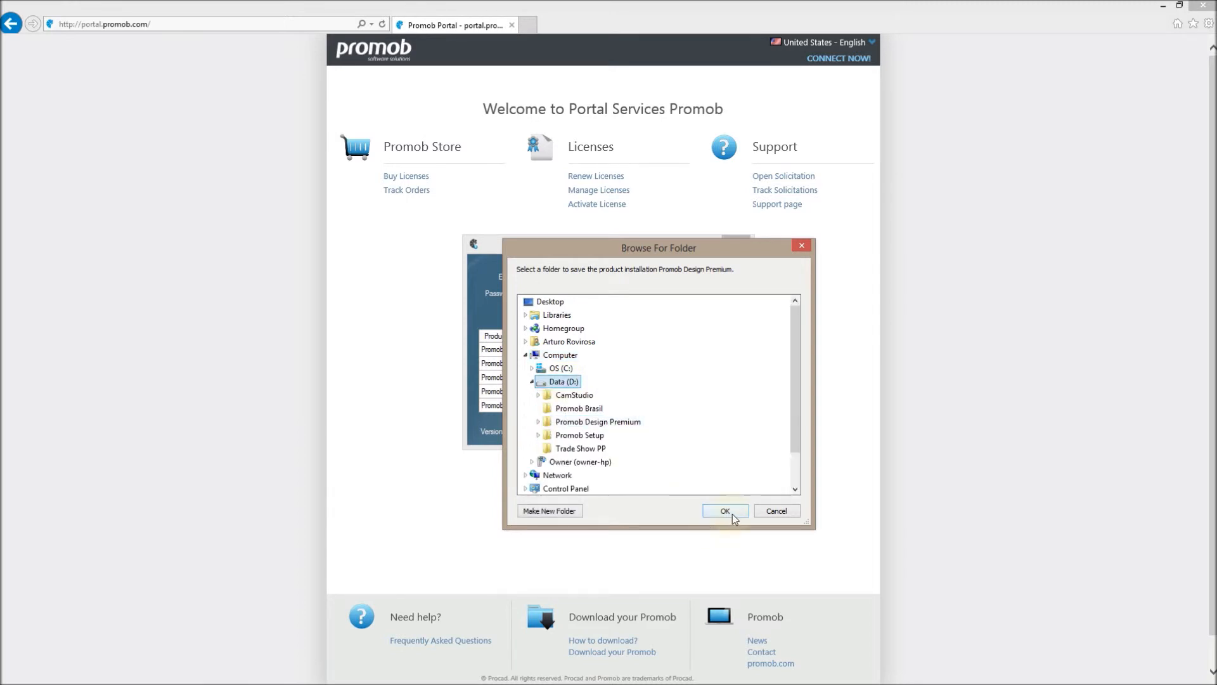
{"action": "left_click", "coordinate": [724, 510]}
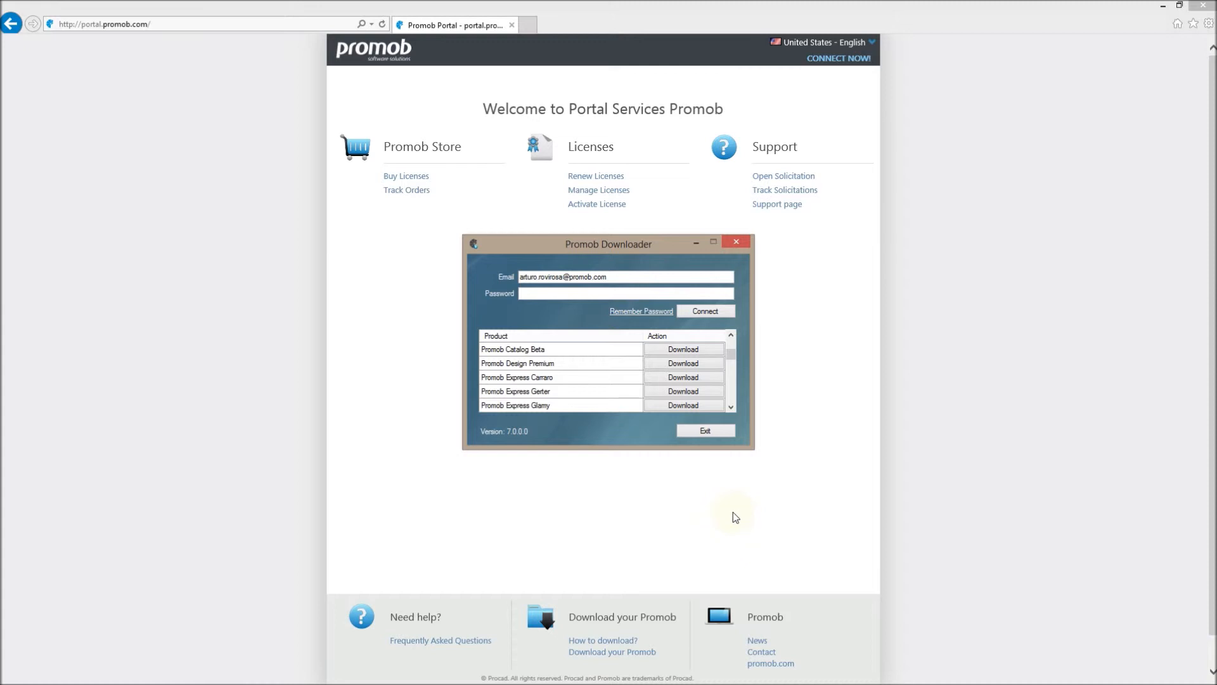
{"action": "left_click", "coordinate": [682, 362]}
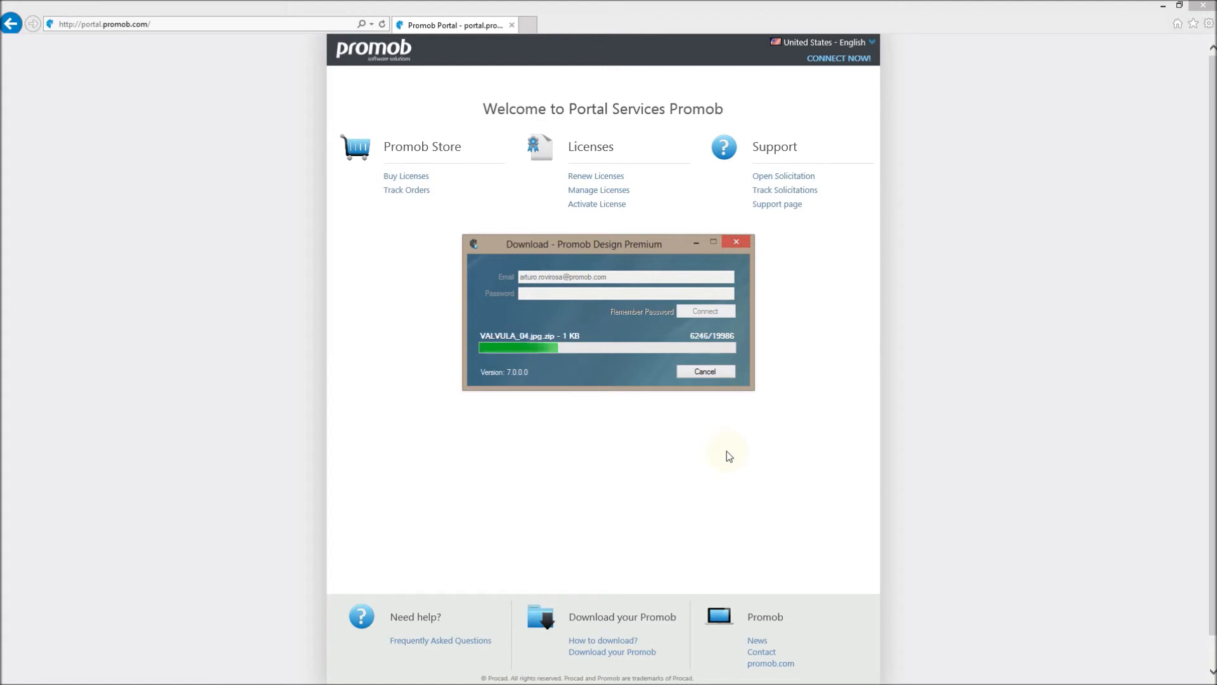
{"action": "mouse_move", "coordinate": [369, 520]}
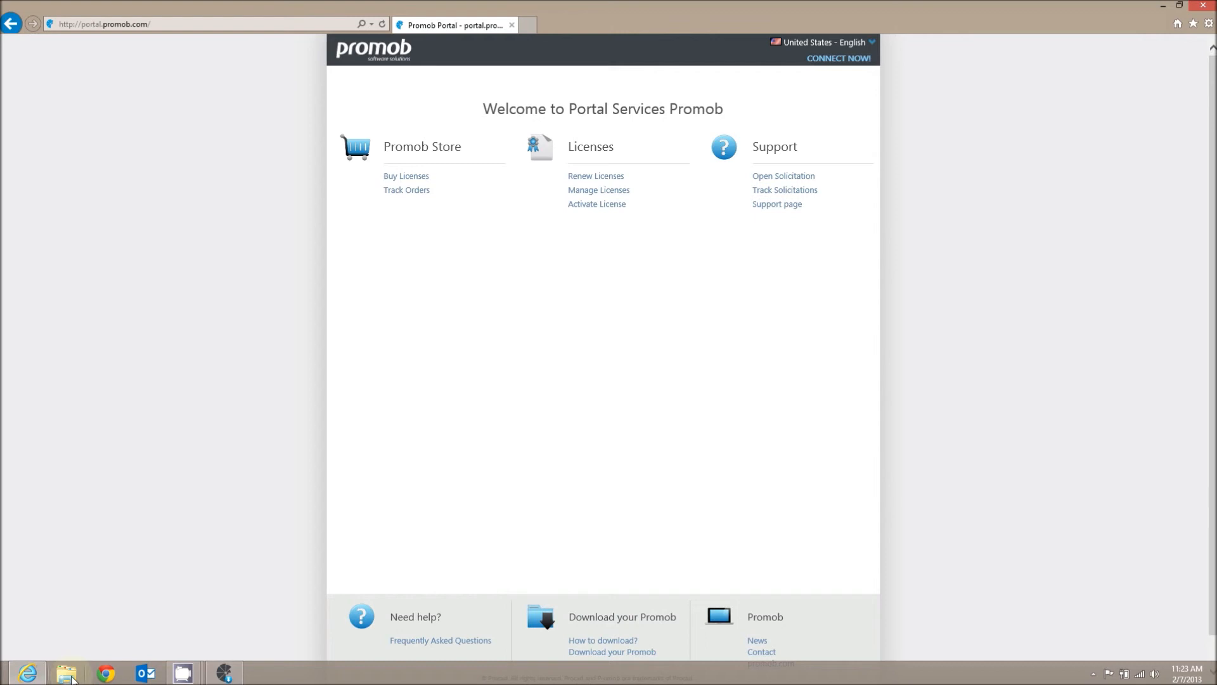
{"action": "mouse_move", "coordinate": [68, 672]}
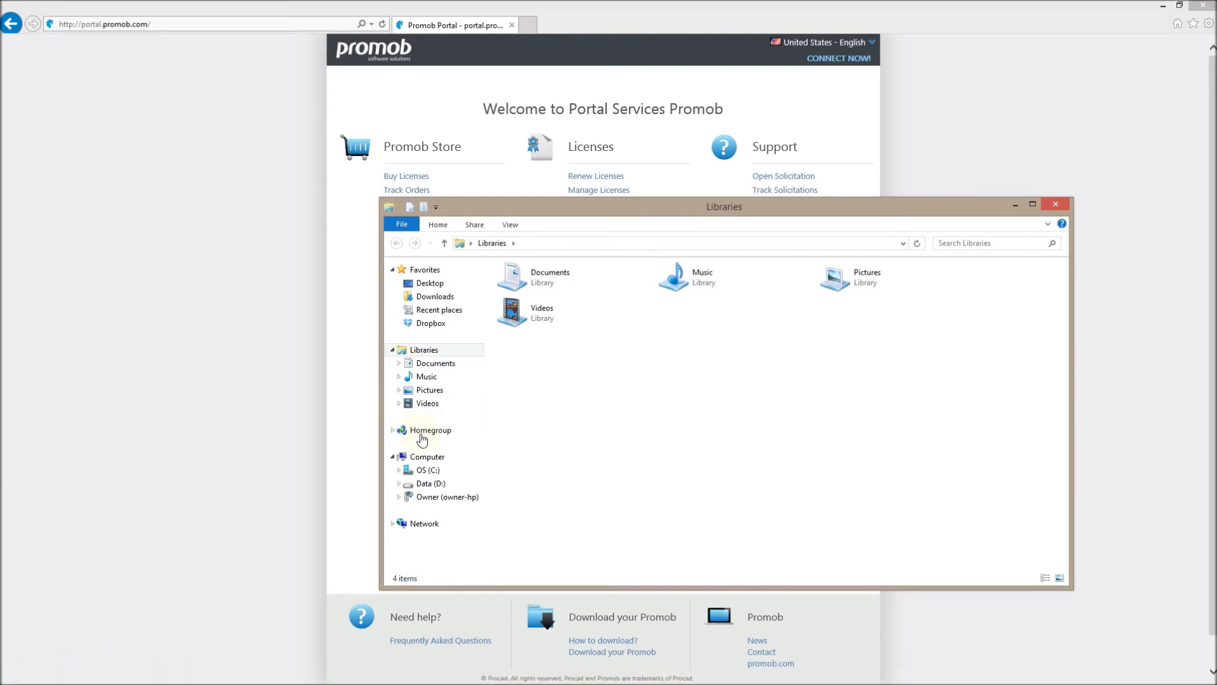
Step: Launch setup.exe from D:\Promob Setup\Promob Design Premium to start the Promob Setup Wizard
{"action": "left_click", "coordinate": [426, 483]}
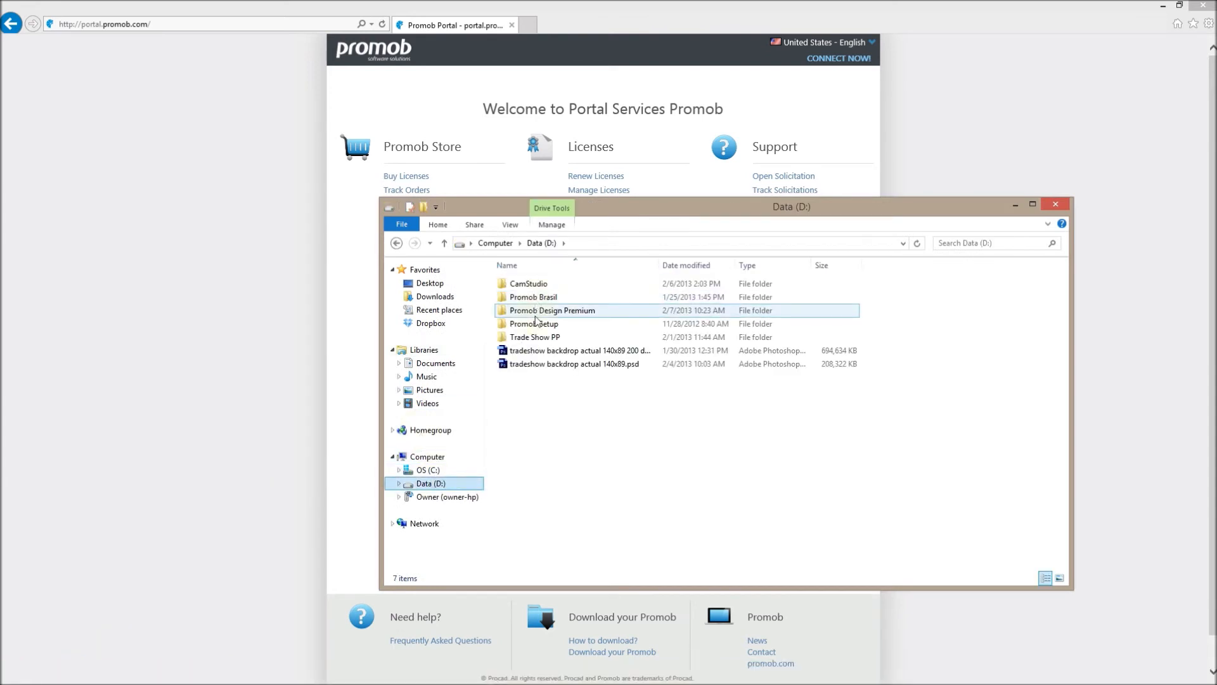
{"action": "double_click", "coordinate": [534, 323]}
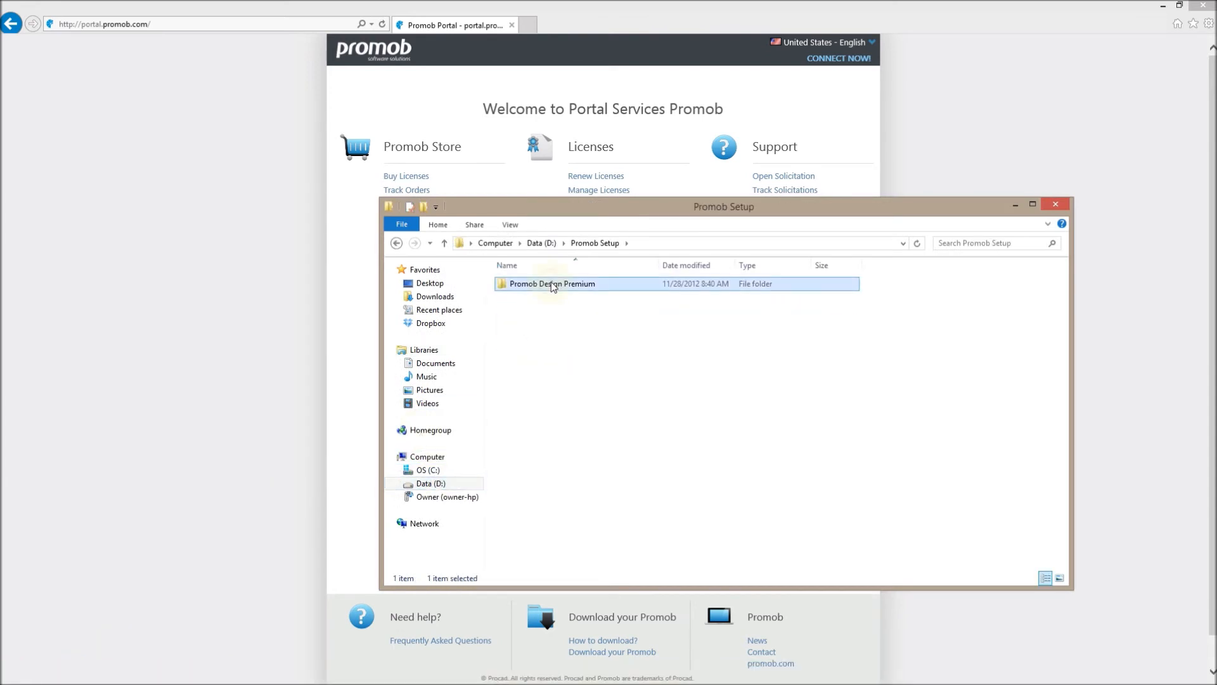
{"action": "double_click", "coordinate": [551, 283]}
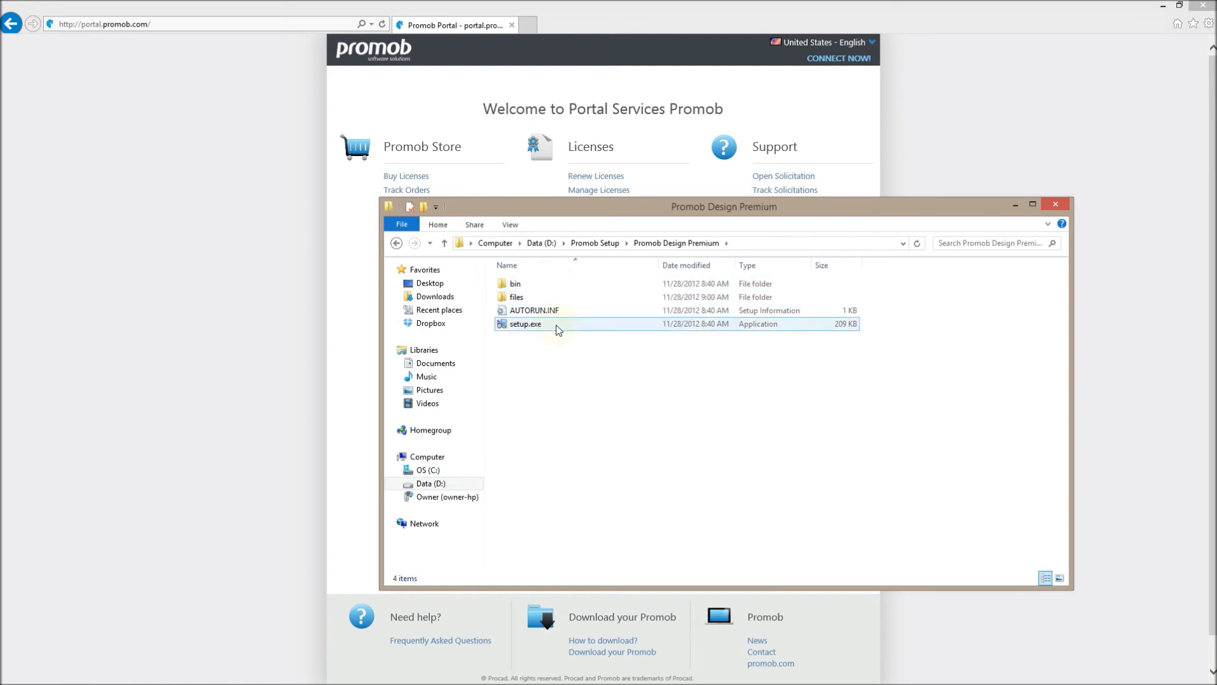
{"action": "mouse_move", "coordinate": [552, 333]}
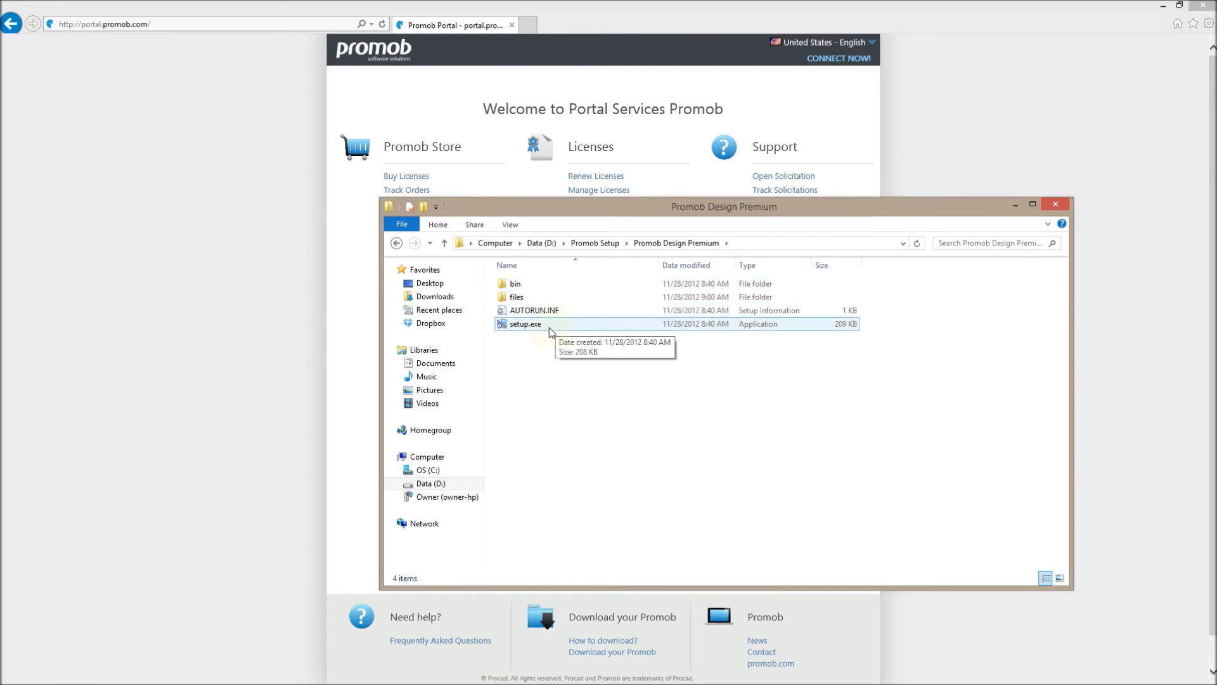
{"action": "double_click", "coordinate": [524, 323]}
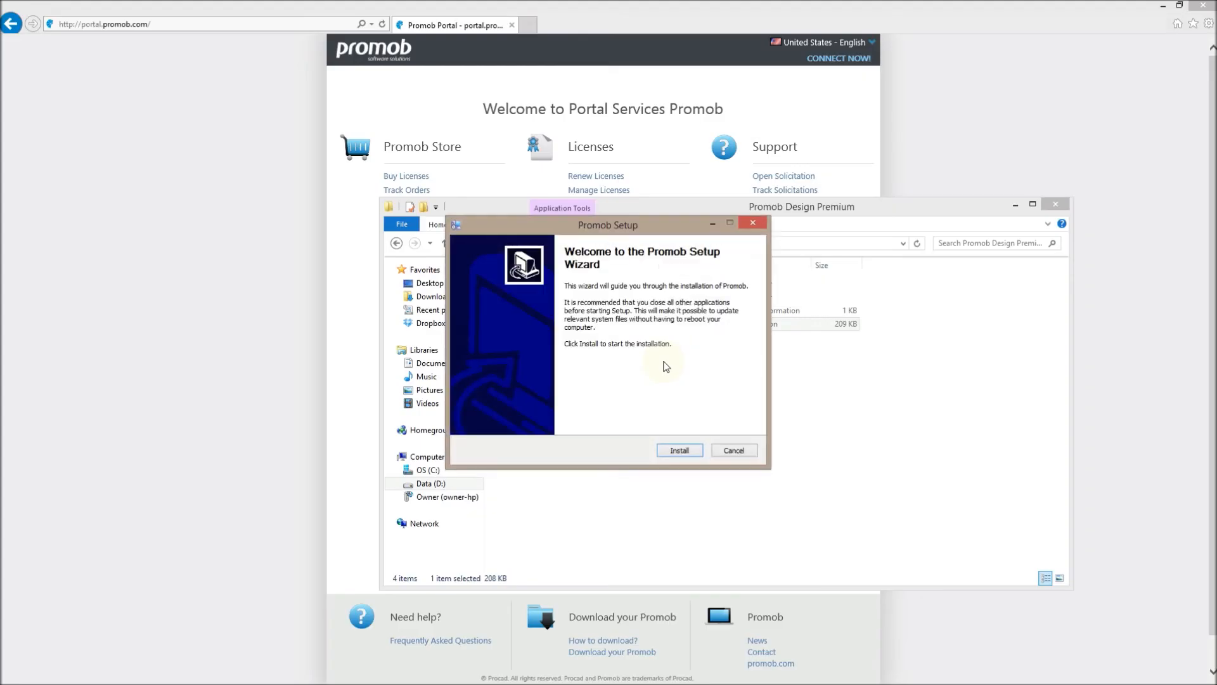
{"action": "mouse_move", "coordinate": [668, 367]}
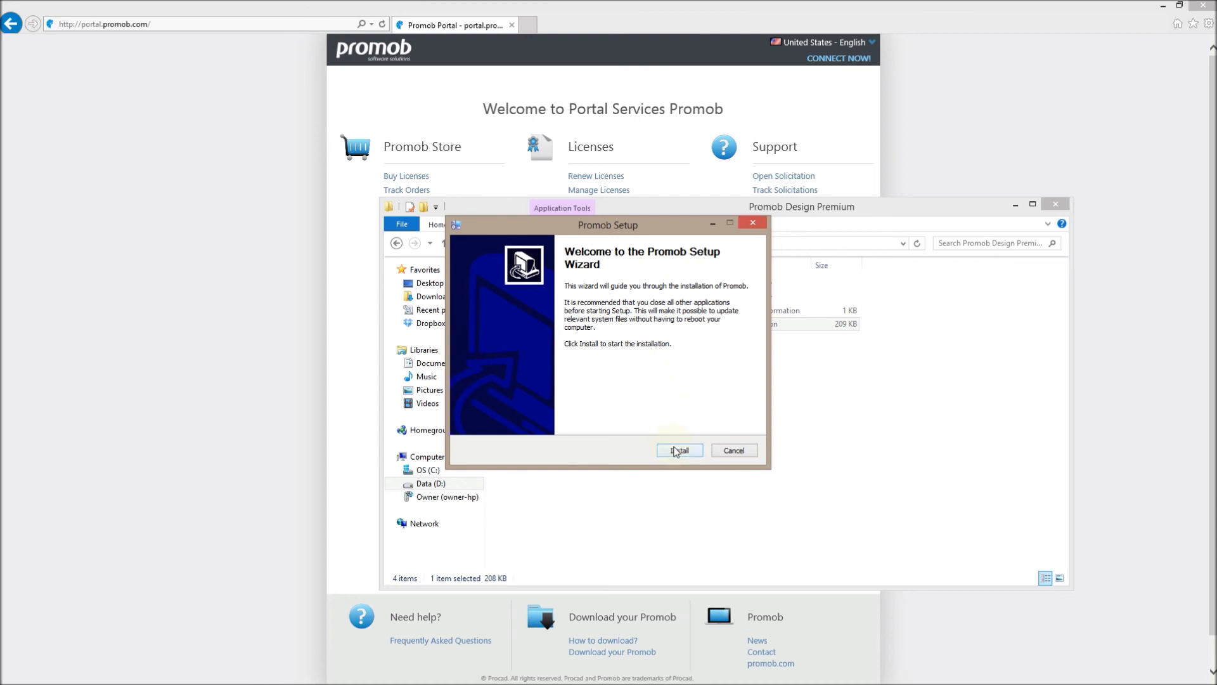
Step: Install Promob Design Premium to the default C:\Program Files\Promob folder, starting the file copy
{"action": "left_click", "coordinate": [678, 450]}
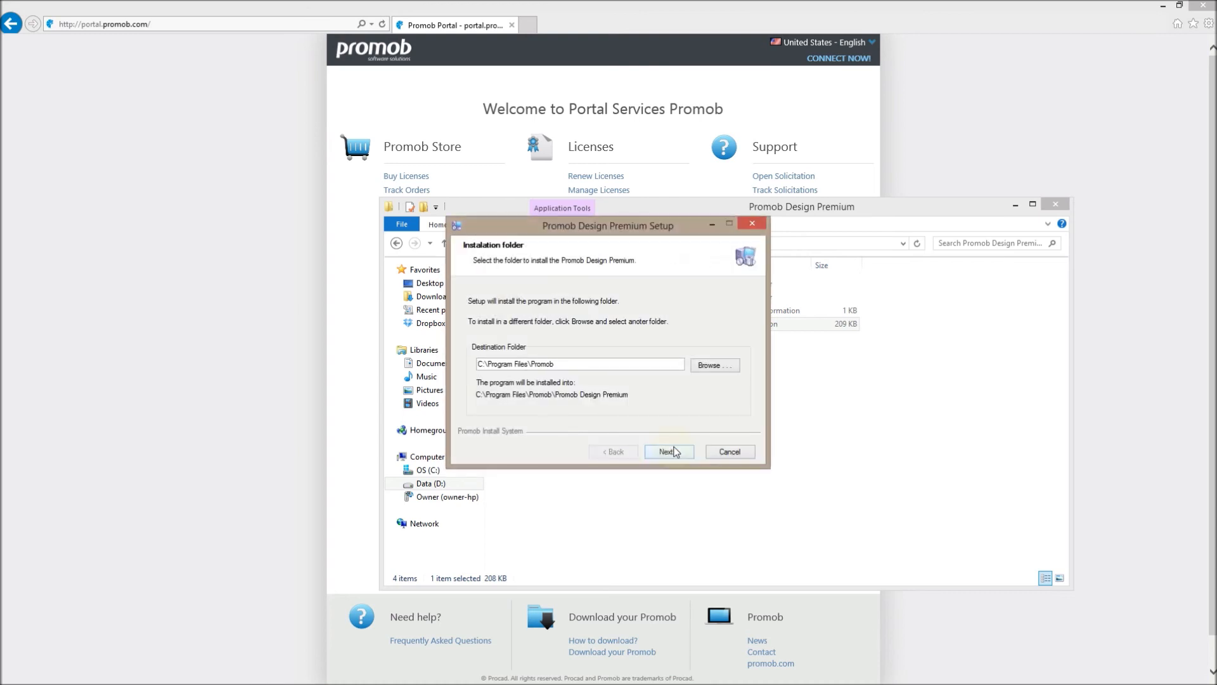
{"action": "left_click", "coordinate": [668, 452]}
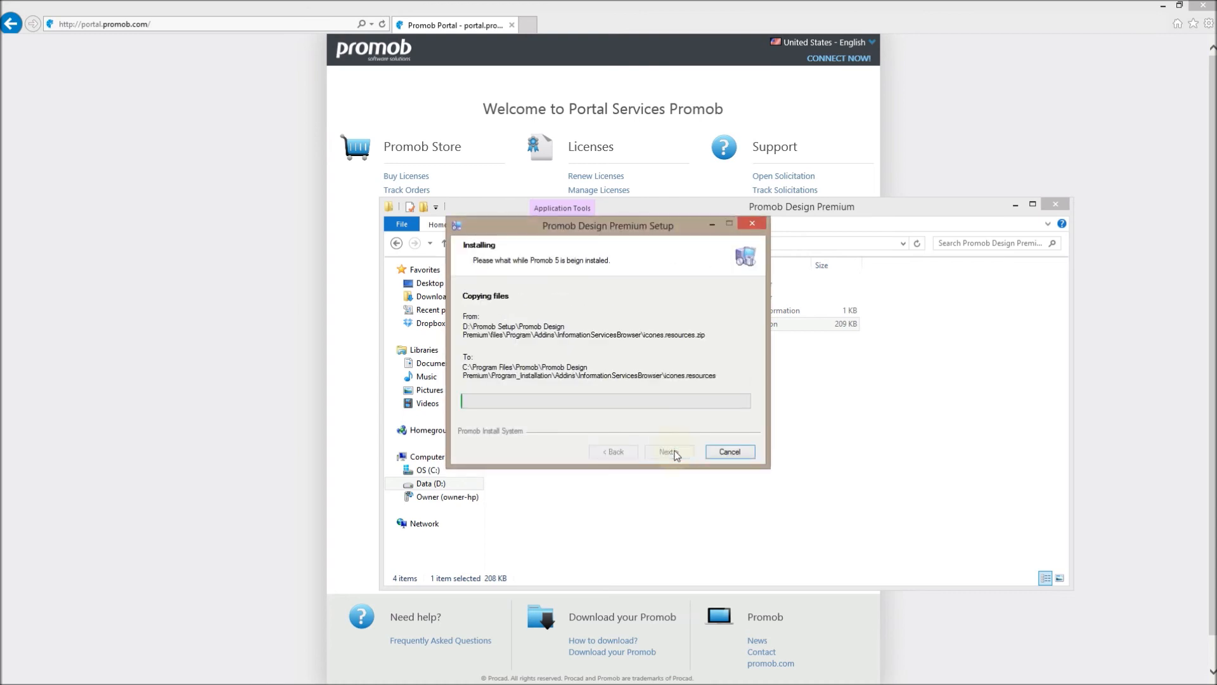